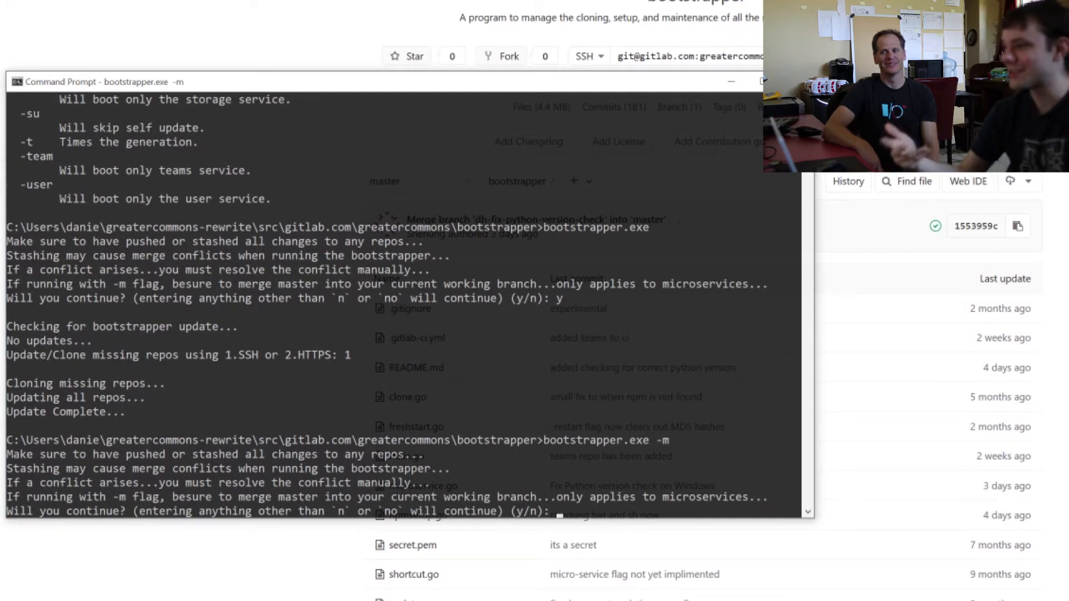
mouse_move(211, 9)
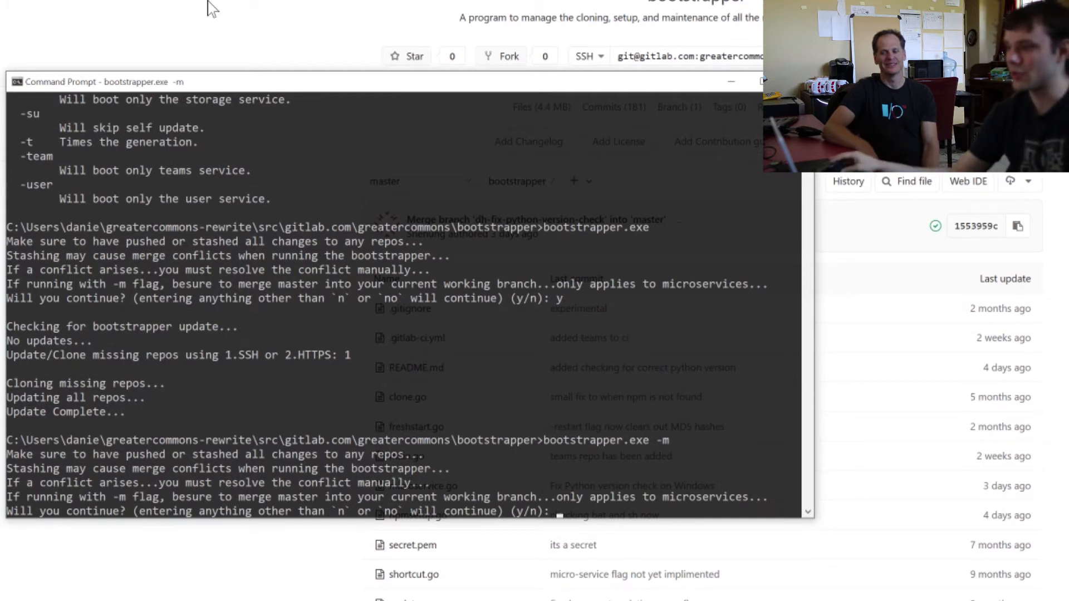
mouse_move(330, 503)
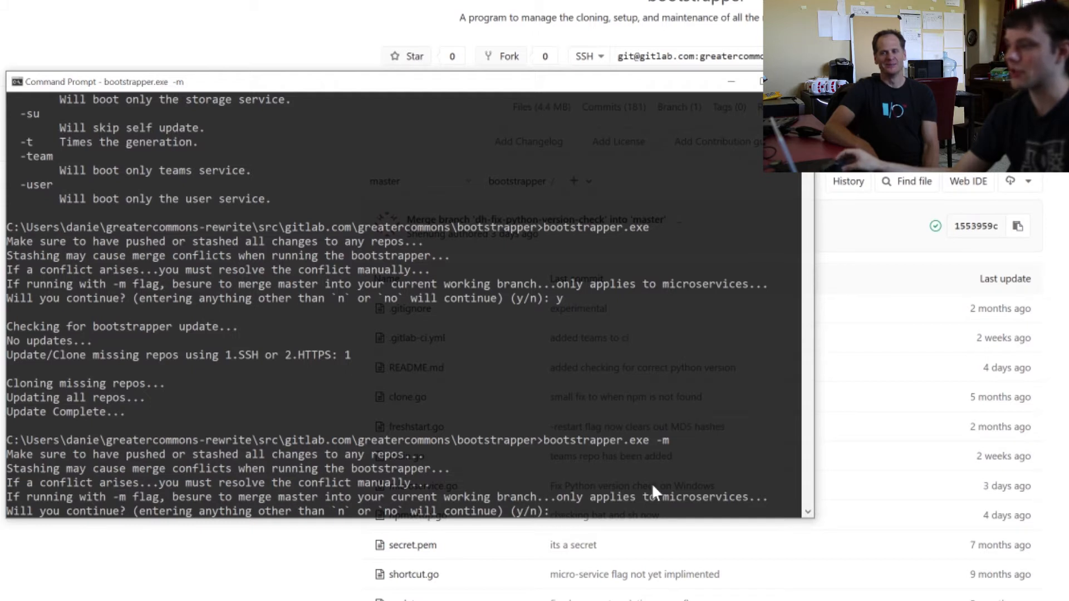
mouse_move(671, 448)
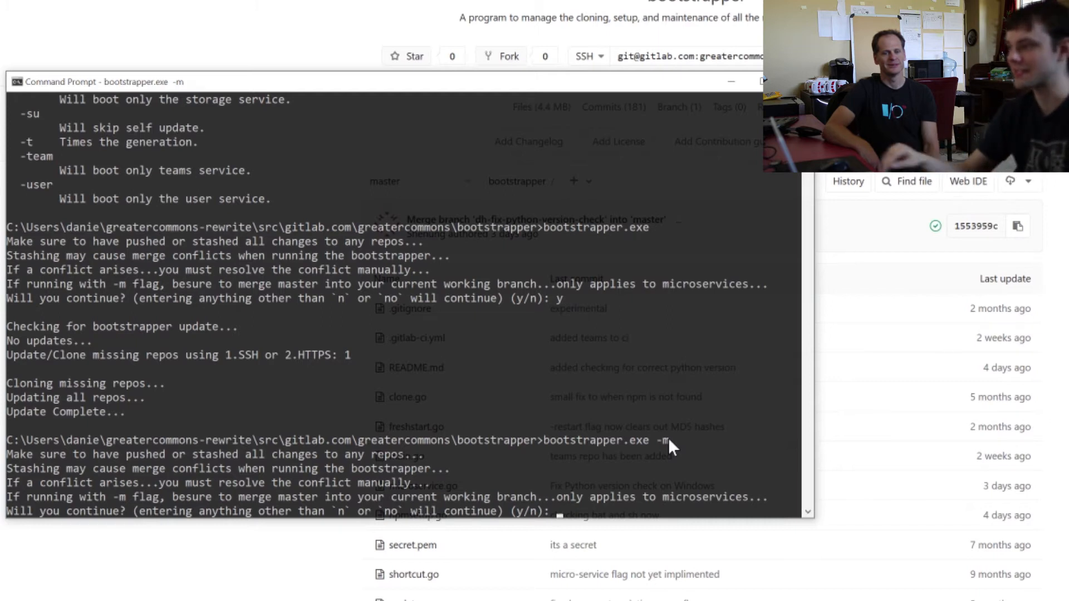
mouse_move(728, 458)
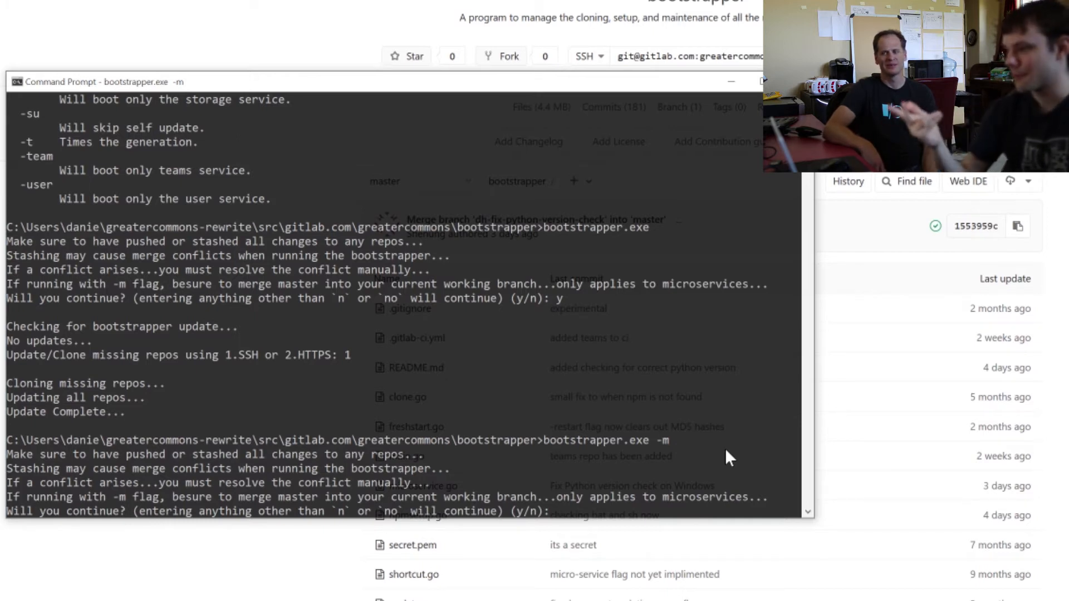
mouse_move(463, 549)
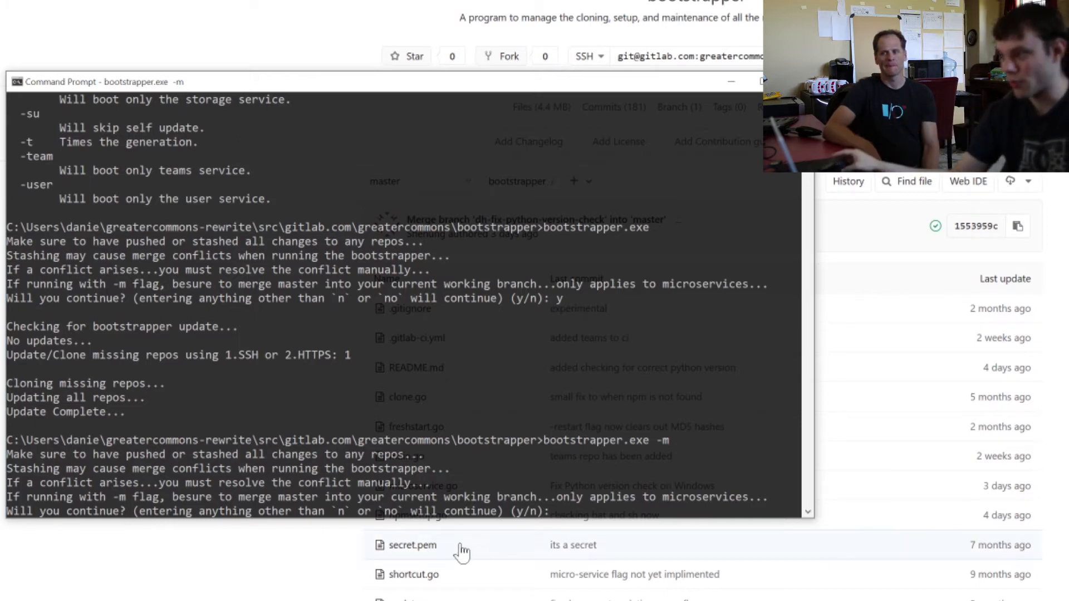
mouse_move(120, 467)
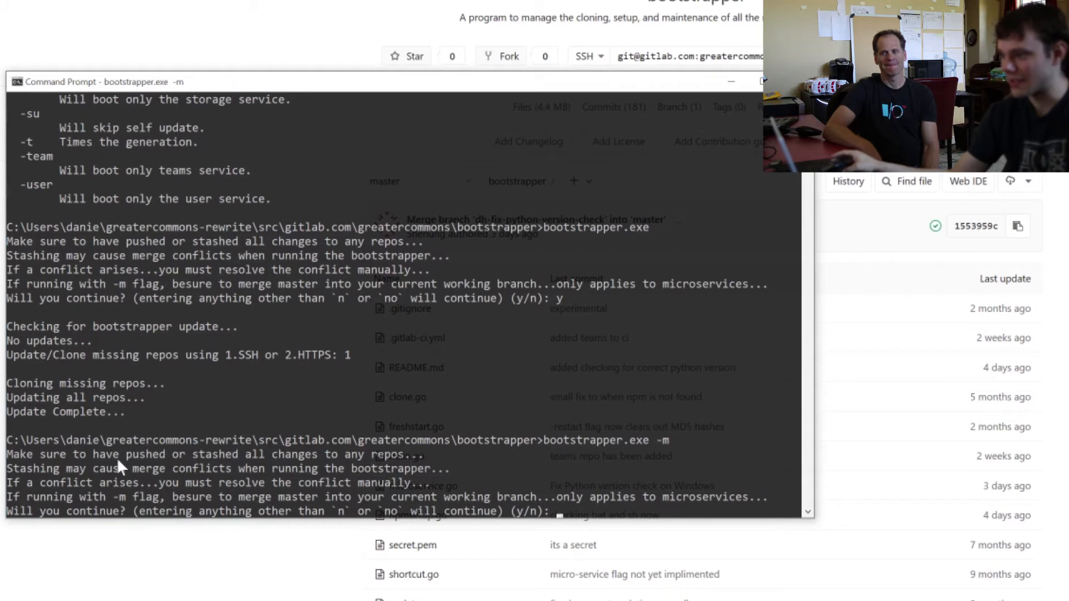
mouse_move(73, 490)
type("y")
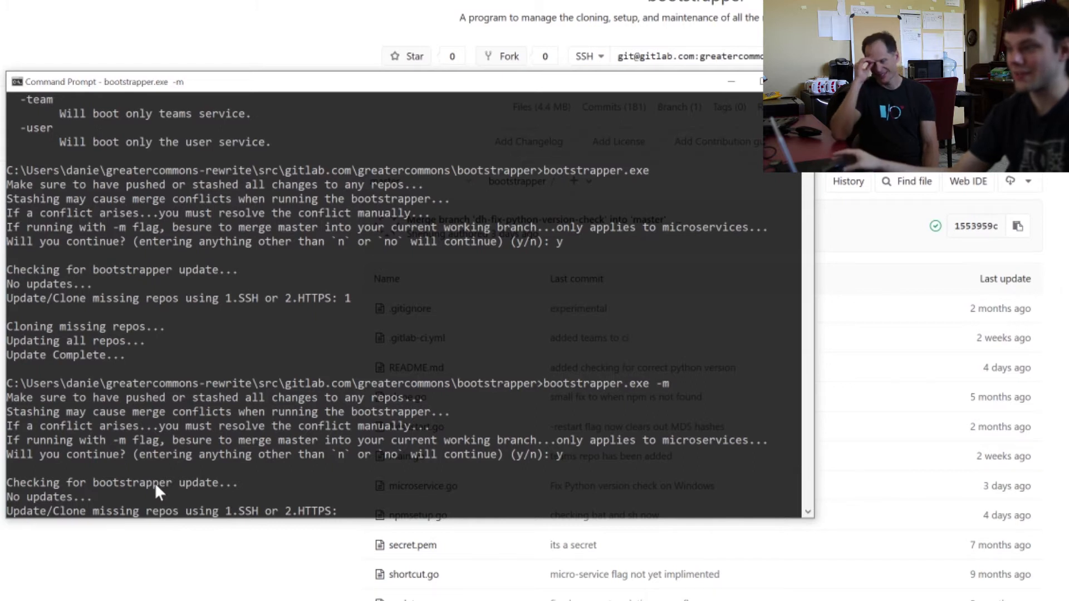
mouse_move(423, 503)
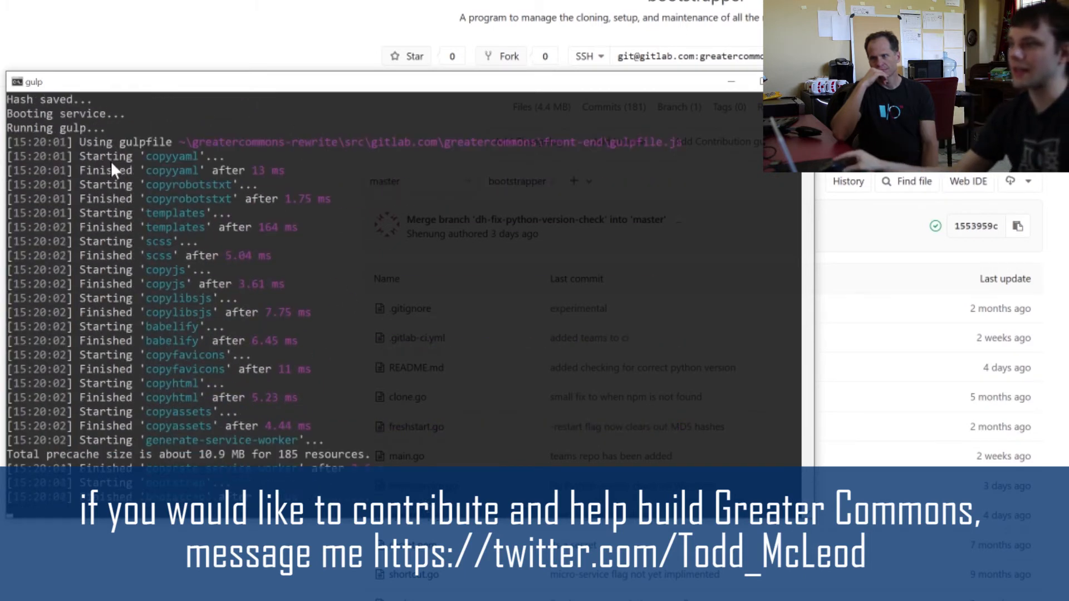
mouse_move(266, 251)
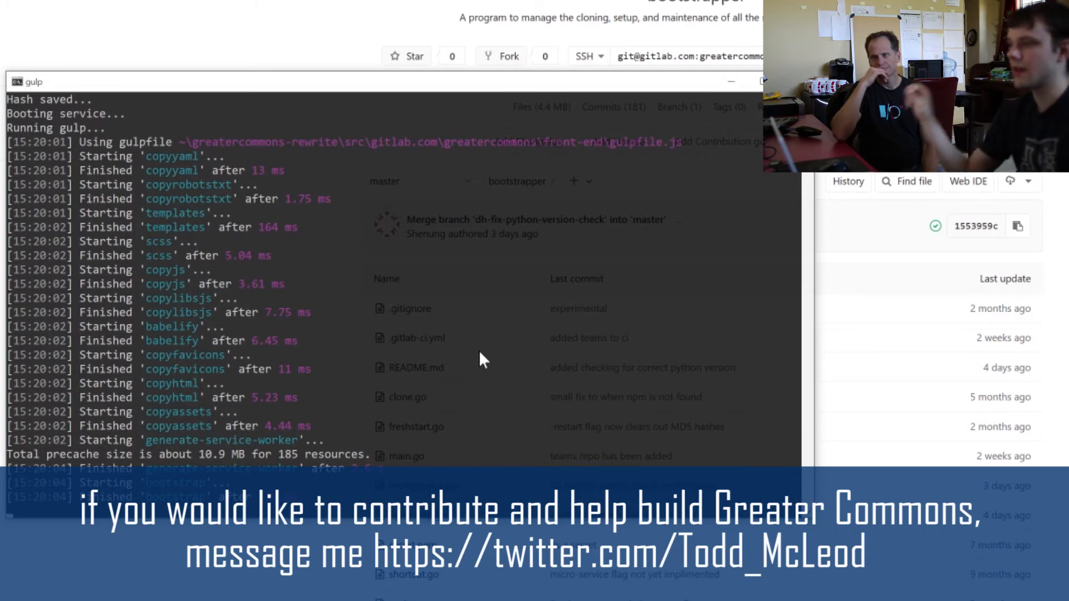
mouse_move(201, 372)
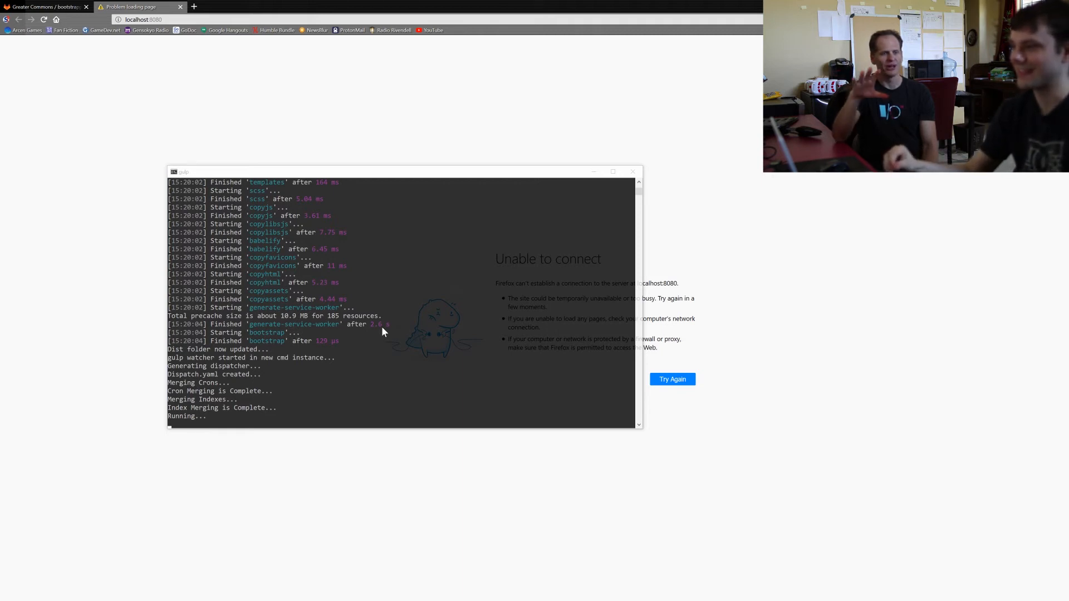
mouse_move(384, 305)
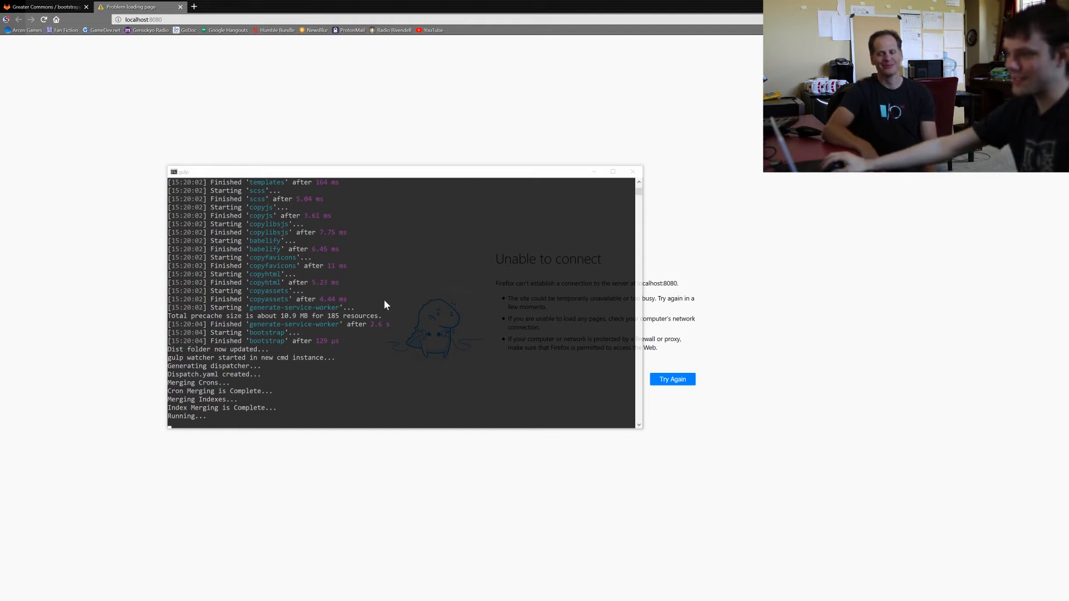
mouse_move(187, 421)
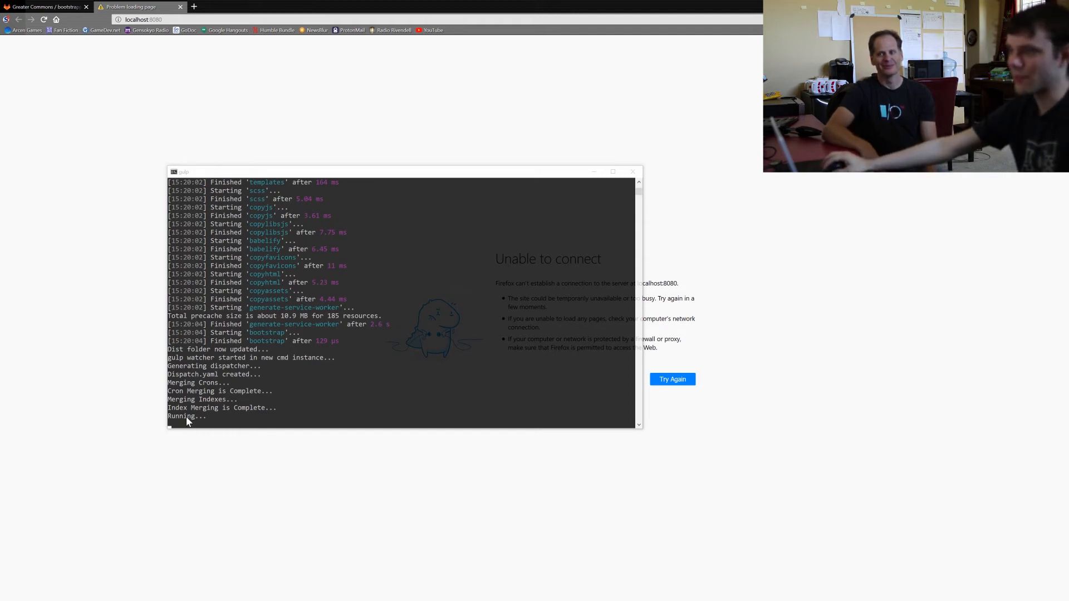
mouse_move(215, 203)
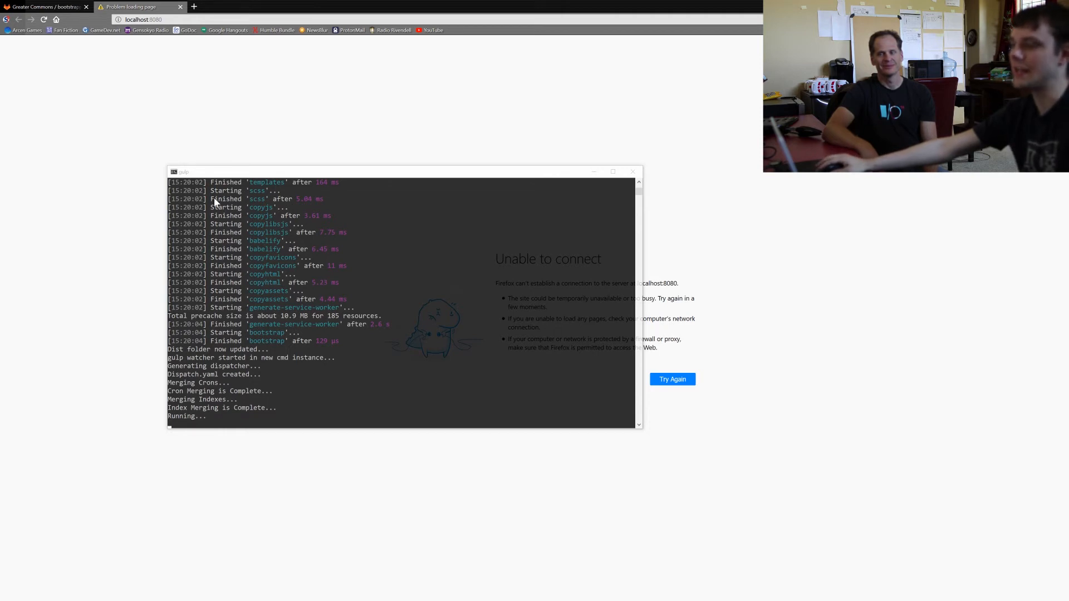
mouse_move(728, 217)
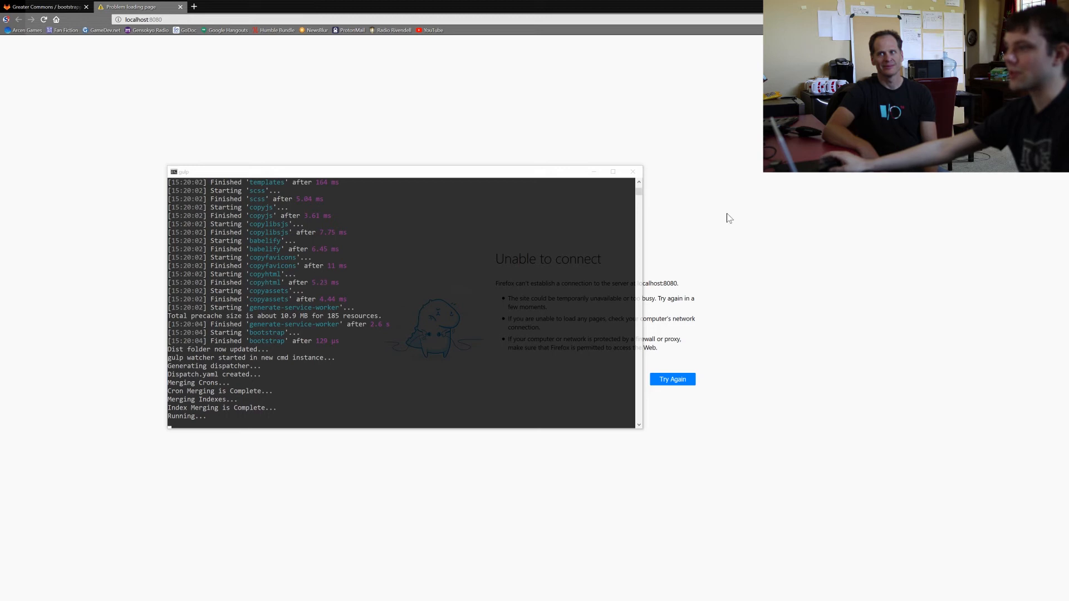